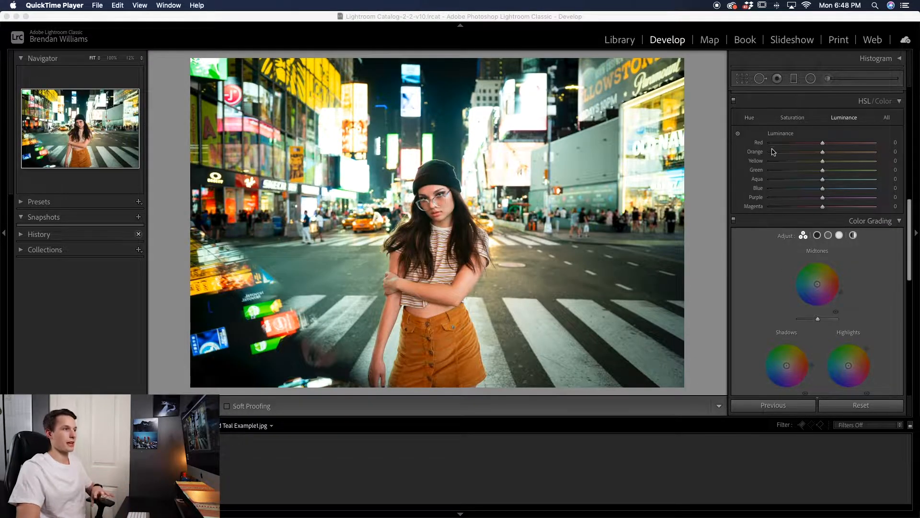
Bring the Lightroom Classic editing window to the front with the Hue sliders showing.
left_click(749, 117)
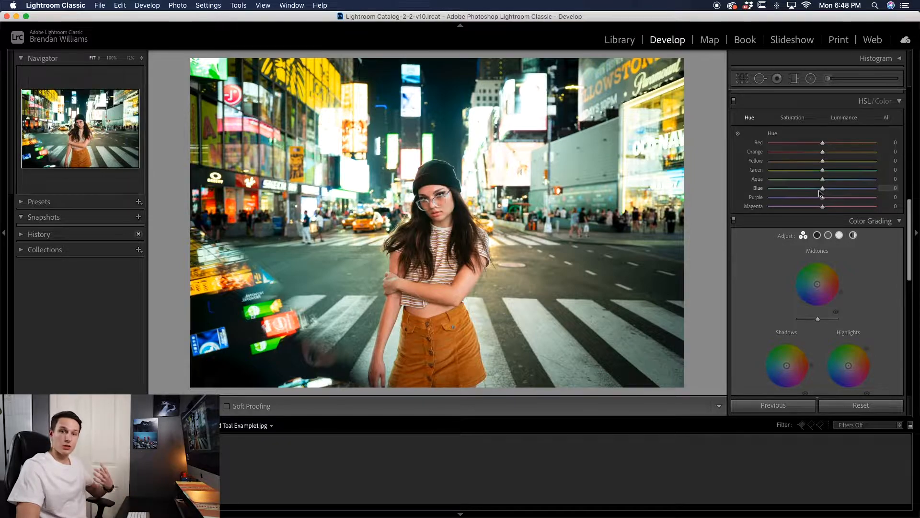
Shift the blue hue down to −65.
left_click_drag(822, 187, 818, 188)
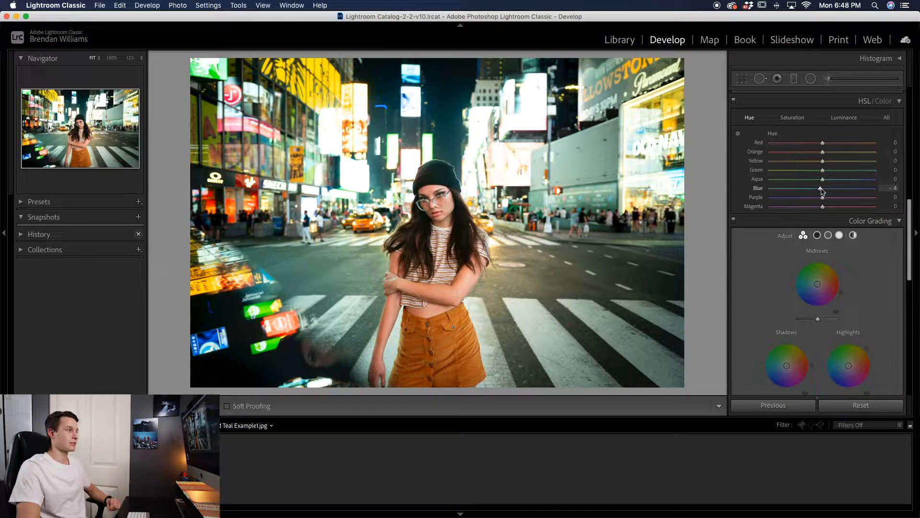
left_click_drag(822, 189, 791, 188)
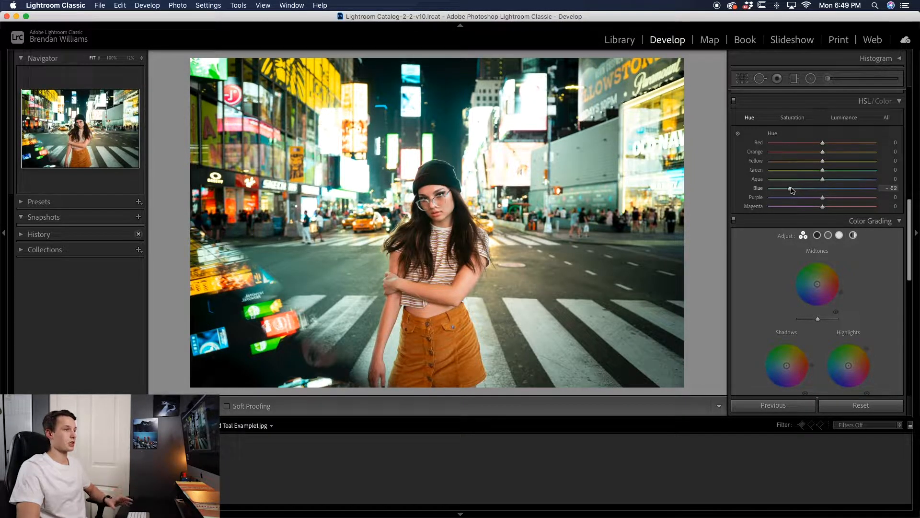
left_click_drag(793, 188, 786, 188)
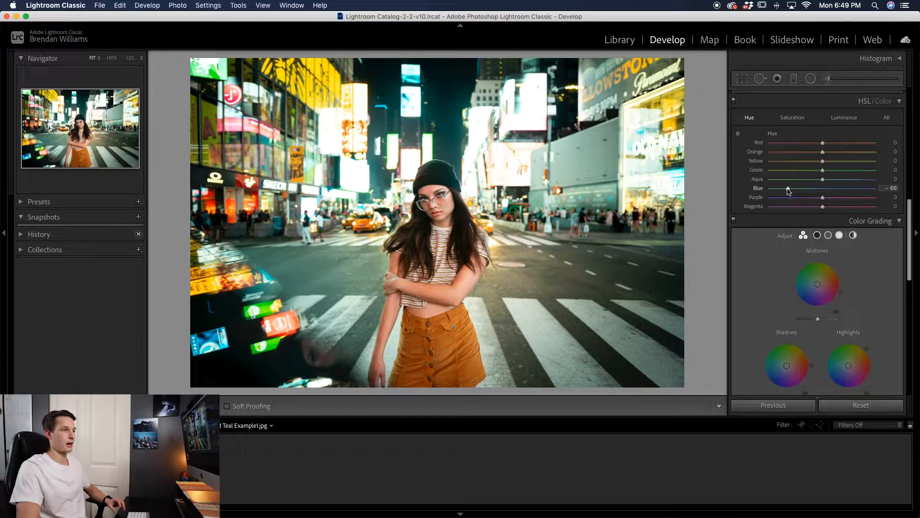
left_click_drag(788, 188, 787, 188)
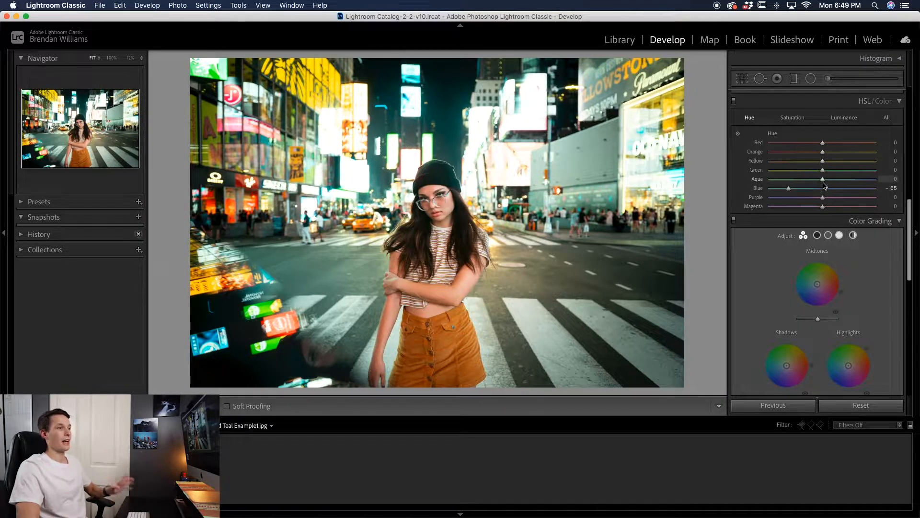
Push the aqua hue positive to about +57 for a teal scene.
left_click_drag(821, 180, 805, 179)
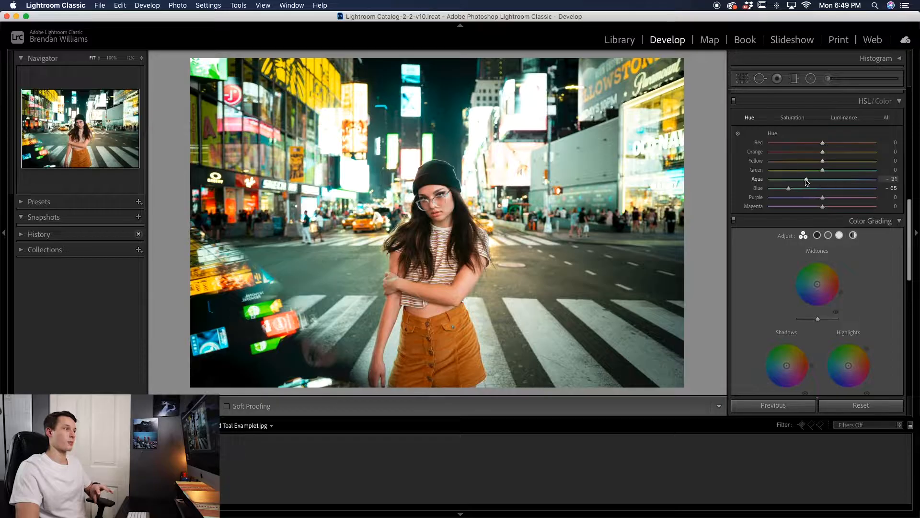
left_click_drag(807, 180, 835, 181)
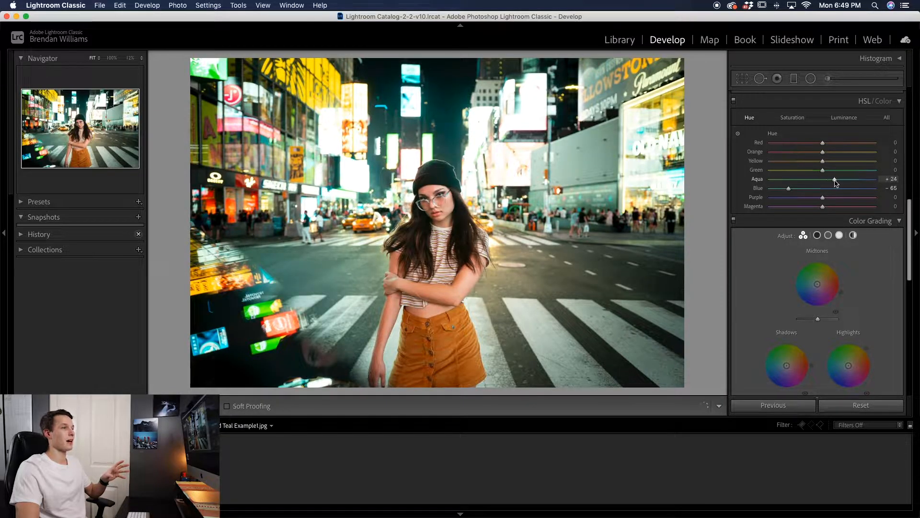
left_click_drag(818, 180, 851, 180)
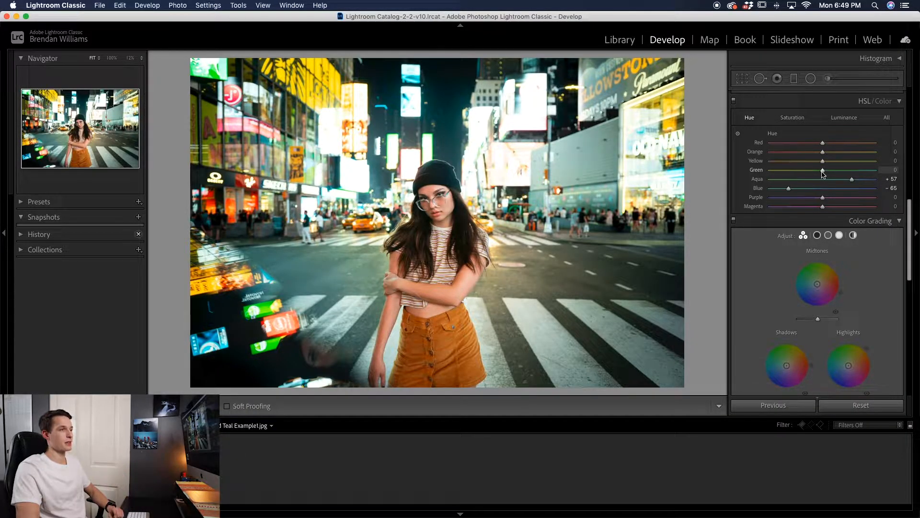
Shift the green hue to −76 and the yellow hue all the way to −100.
left_click_drag(822, 171, 782, 170)
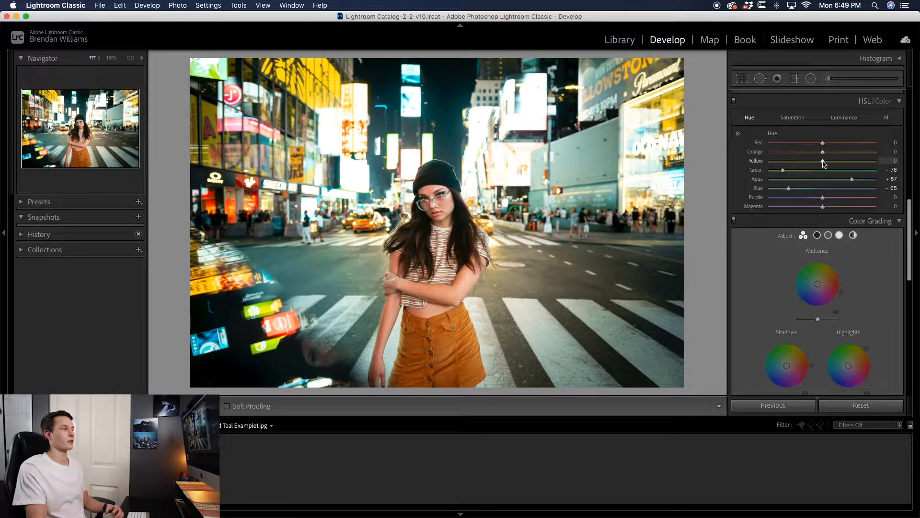
left_click_drag(822, 161, 793, 161)
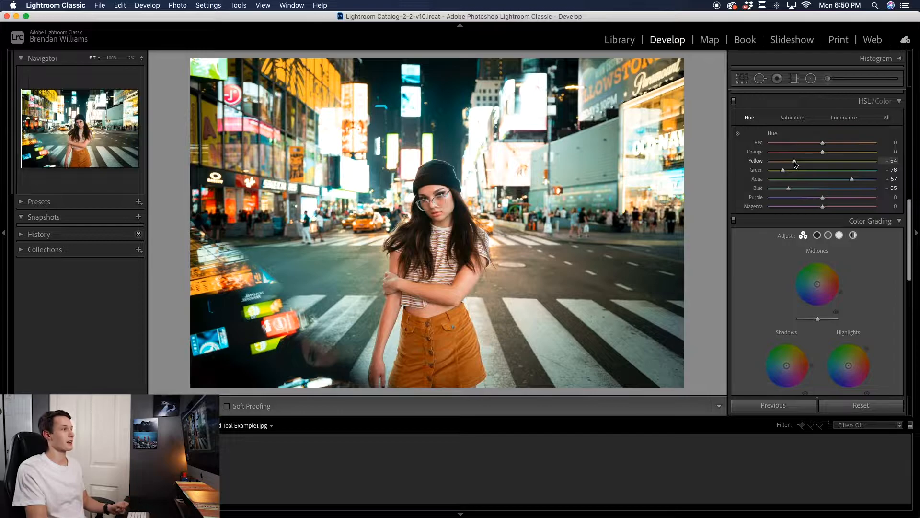
left_click_drag(794, 161, 776, 161)
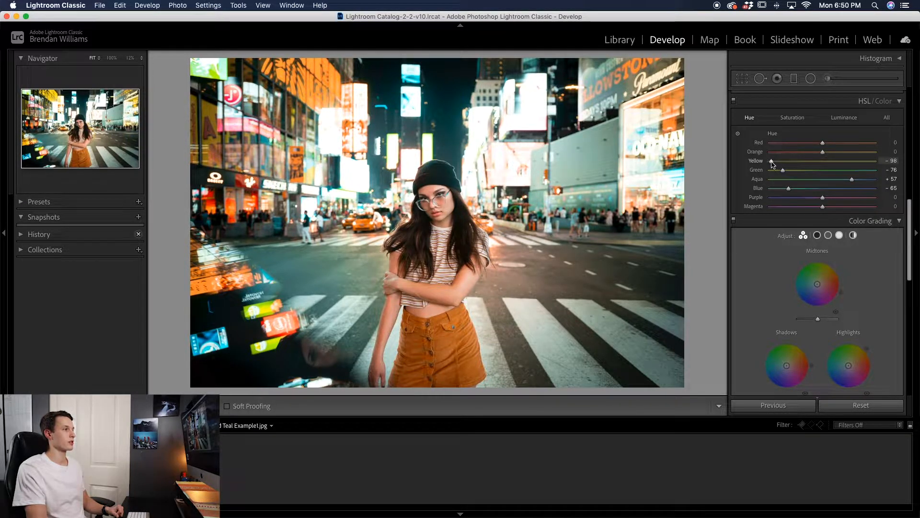
left_click_drag(780, 160, 822, 160)
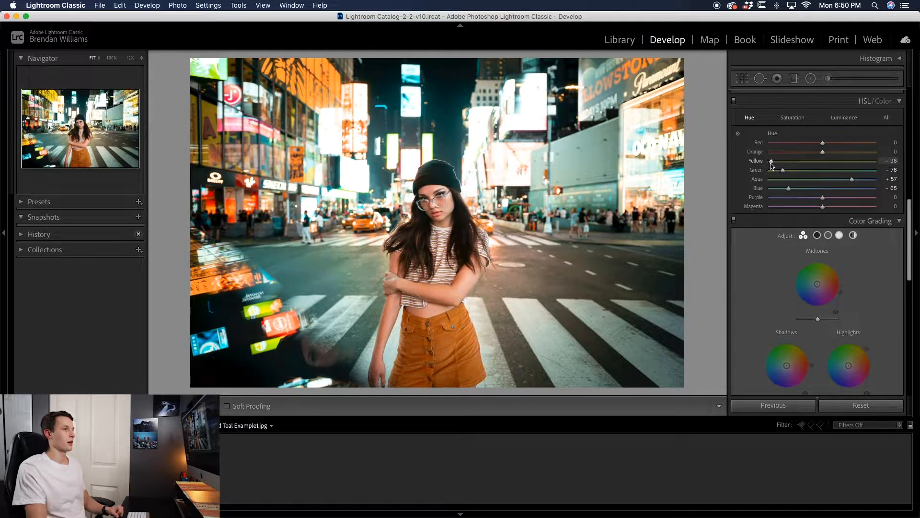
left_click_drag(770, 161, 770, 161)
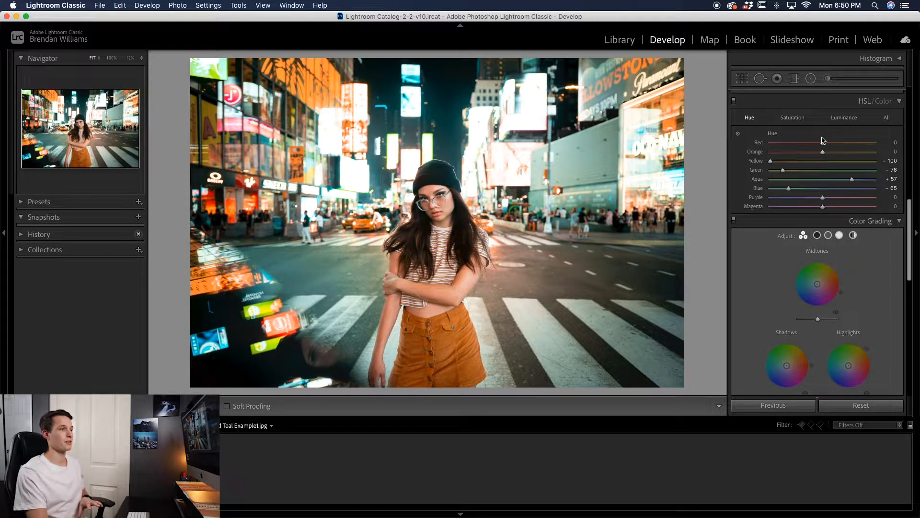
Set the orange hue to −23 and nudge the red hue up to +12.
left_click_drag(822, 142, 822, 141)
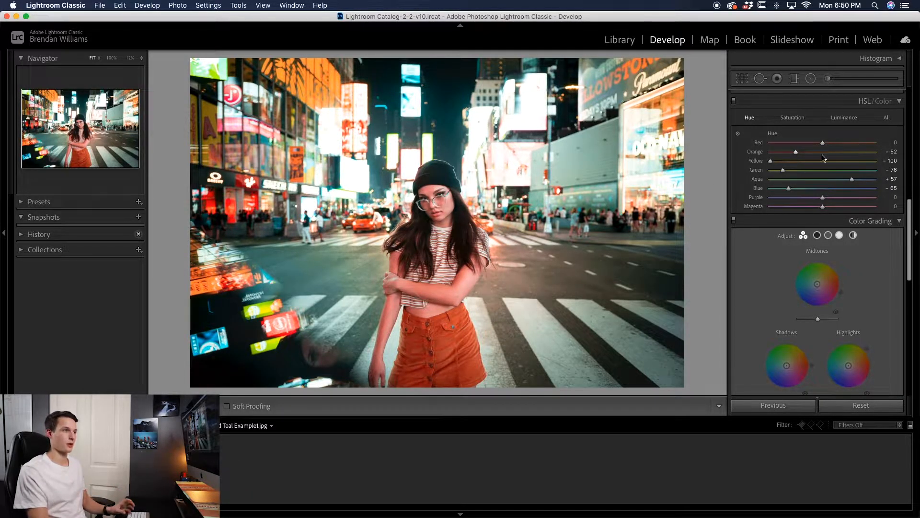
left_click_drag(795, 151, 822, 152)
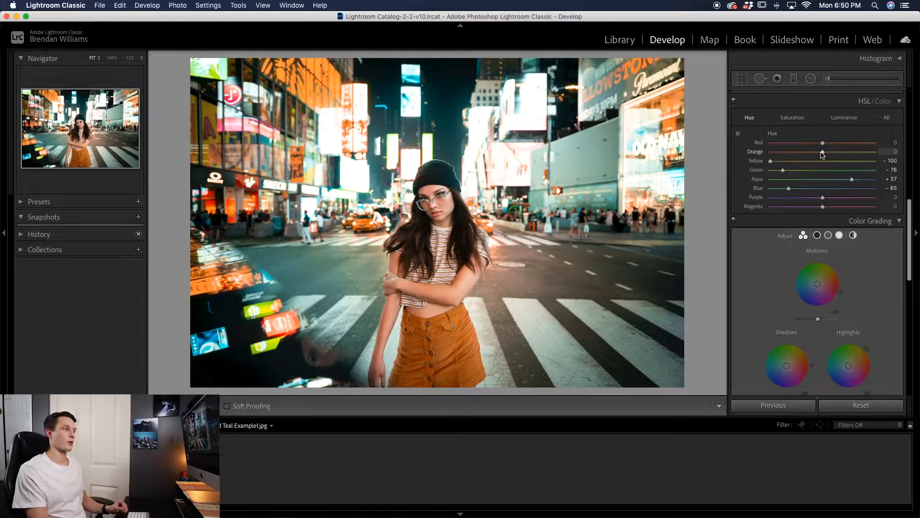
left_click_drag(822, 151, 812, 152)
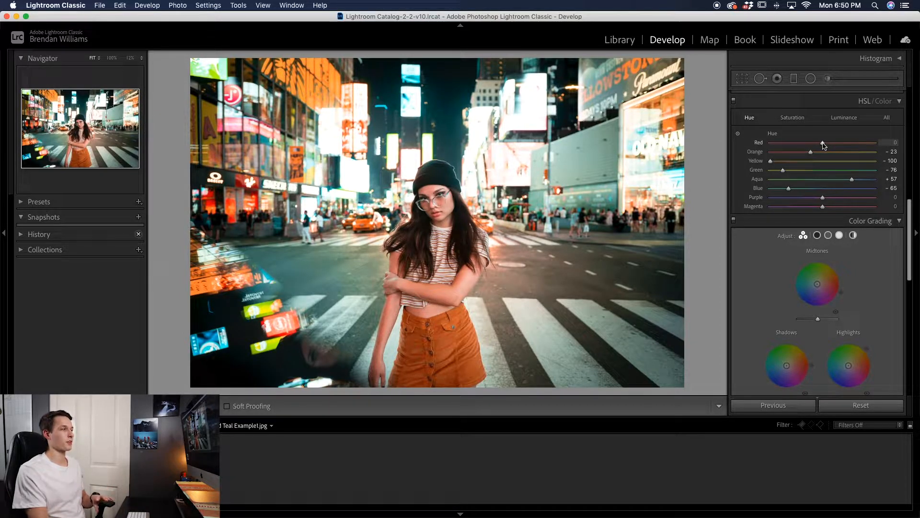
left_click_drag(821, 143, 830, 143)
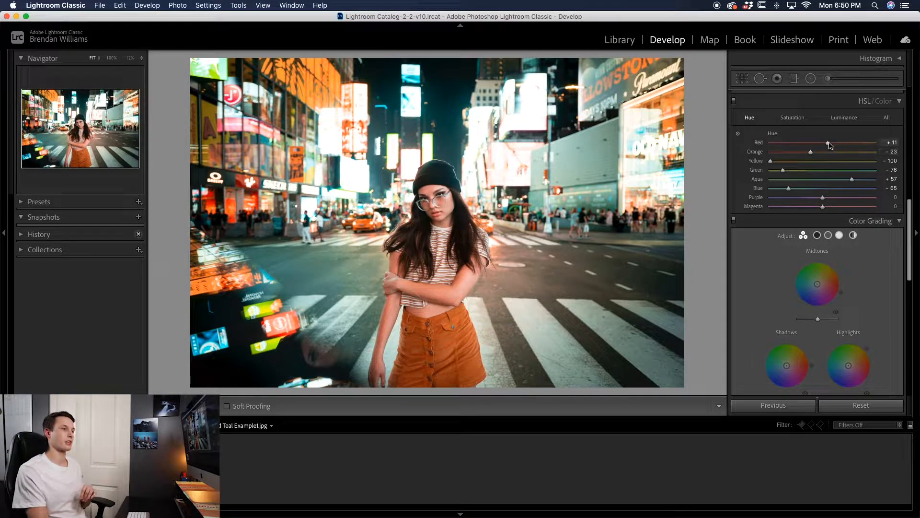
left_click_drag(822, 142, 829, 142)
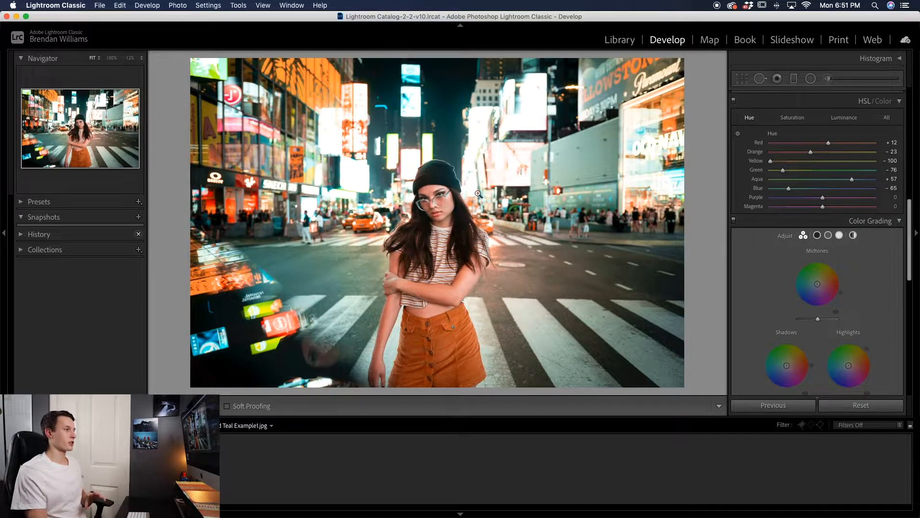
mouse_move(622, 136)
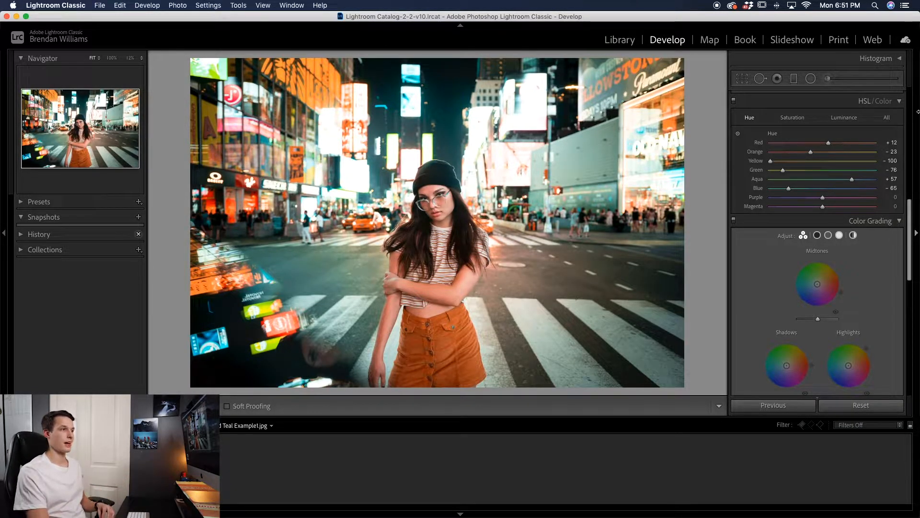
In the Saturation sliders, boost blues to +37 and aquas to +28.
left_click(792, 117)
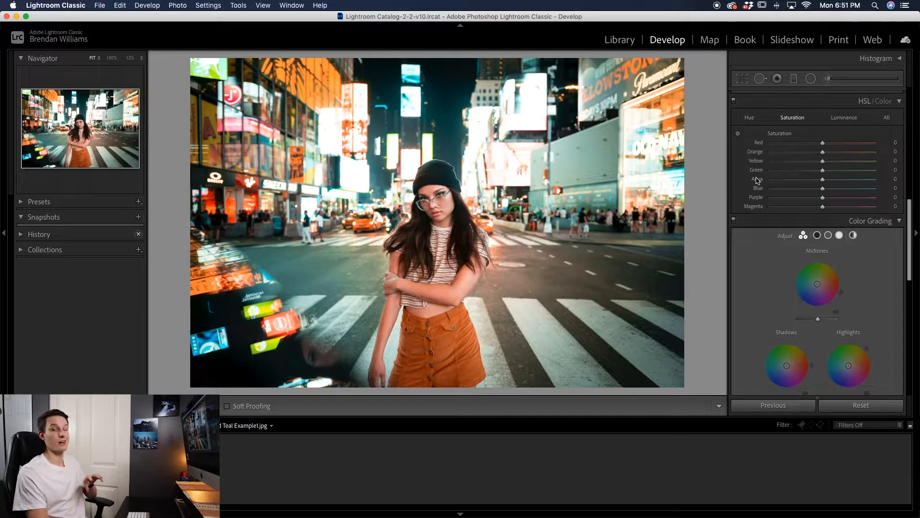
left_click_drag(822, 189, 824, 189)
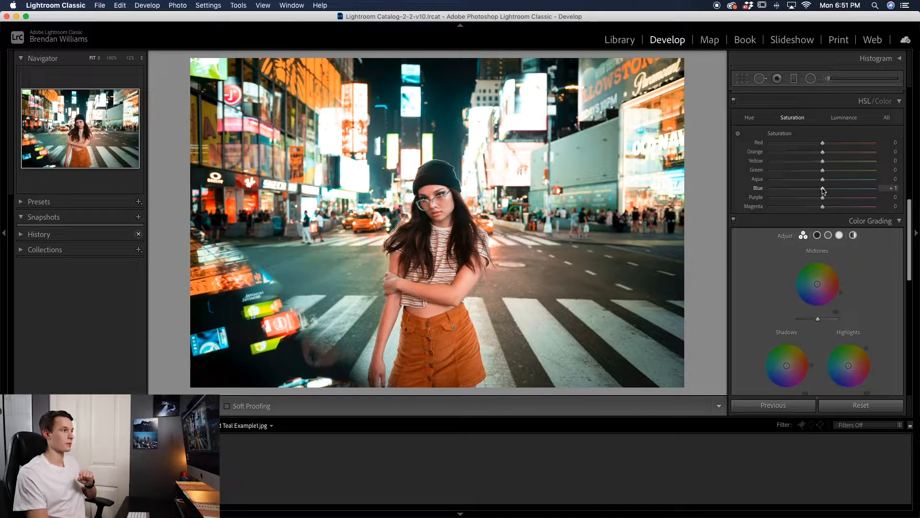
left_click_drag(823, 188, 856, 189)
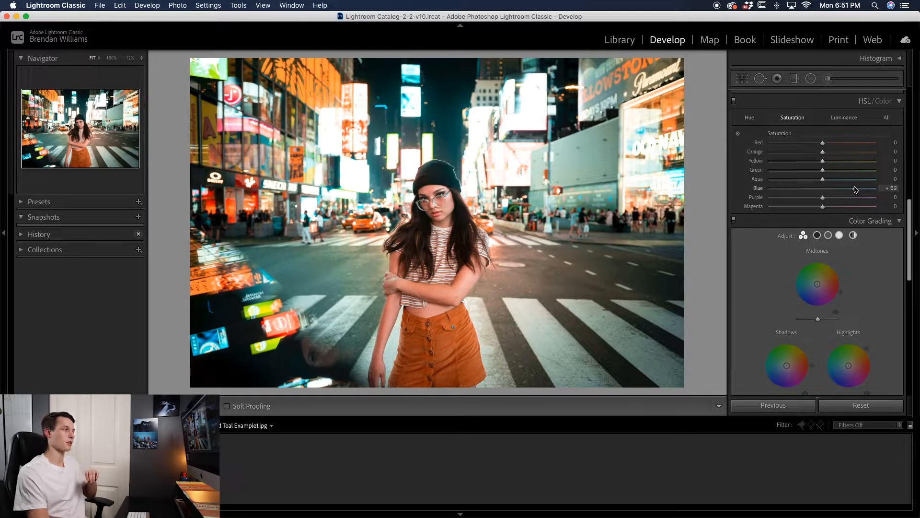
left_click_drag(855, 188, 841, 188)
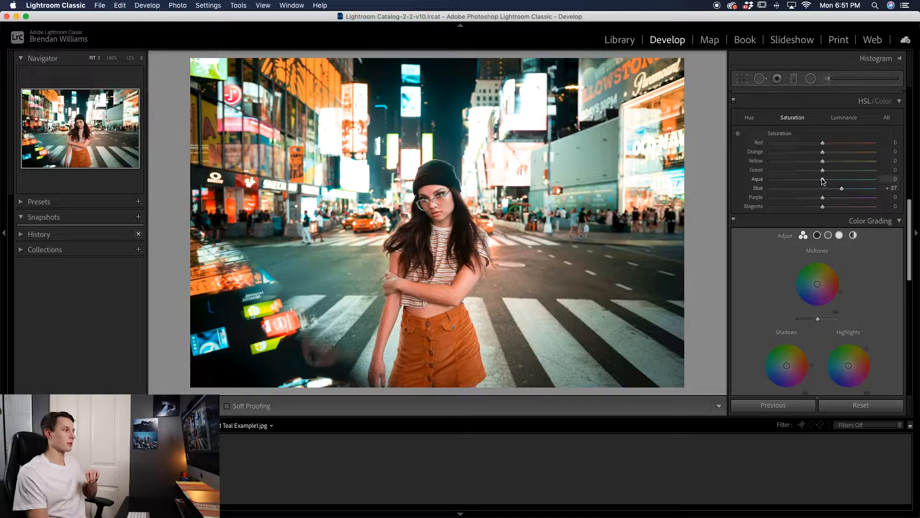
left_click_drag(821, 180, 843, 179)
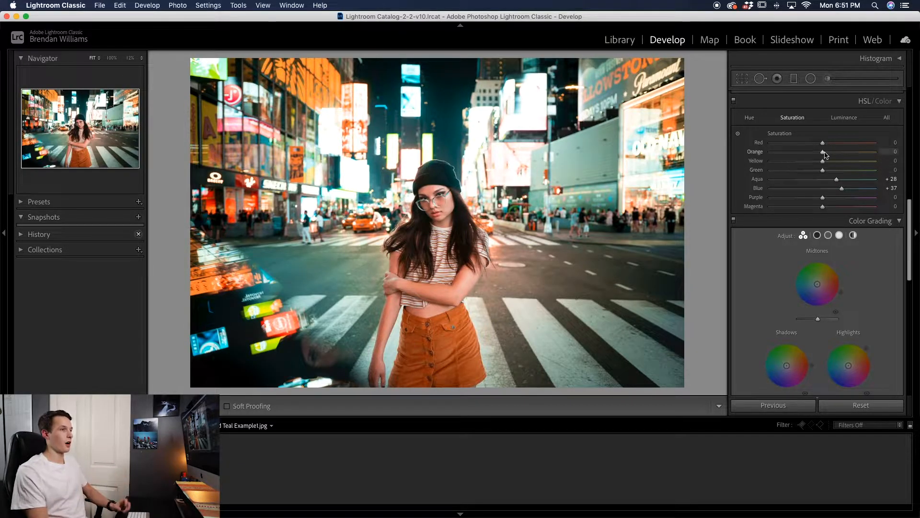
Settle orange saturation at +9 and reduce yellow saturation to −11.
left_click_drag(822, 152, 835, 151)
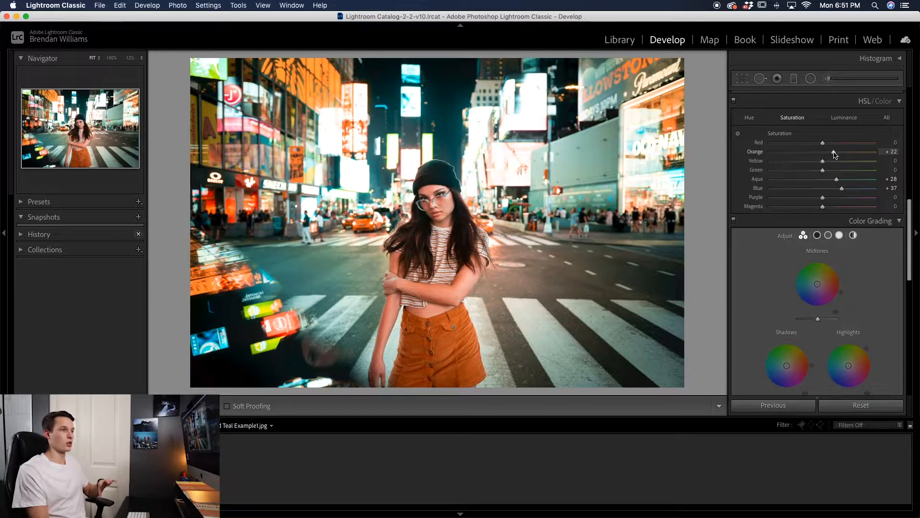
left_click_drag(833, 151, 812, 151)
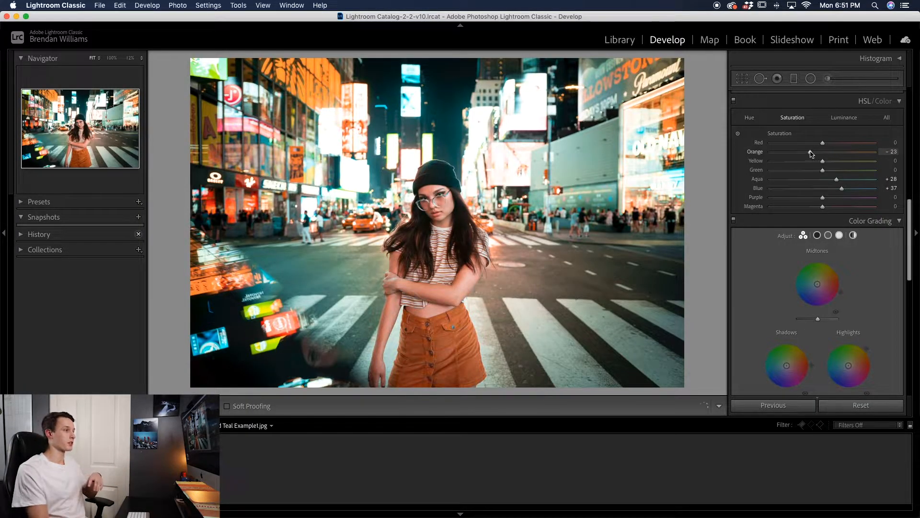
left_click_drag(819, 152, 823, 151)
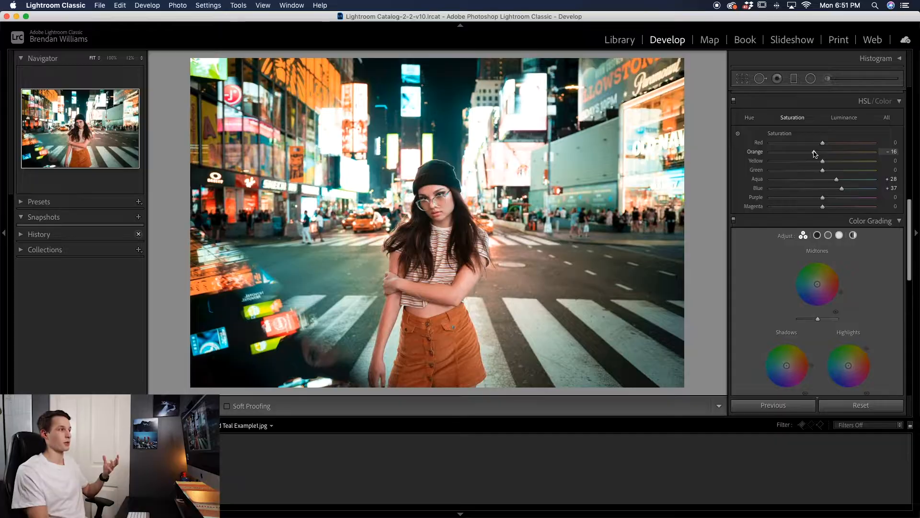
left_click_drag(820, 142, 828, 141)
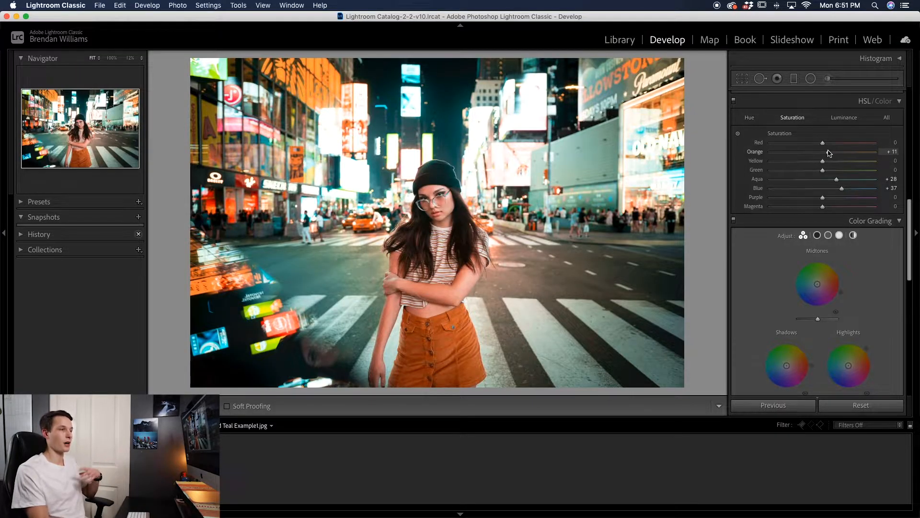
left_click_drag(824, 151, 820, 152)
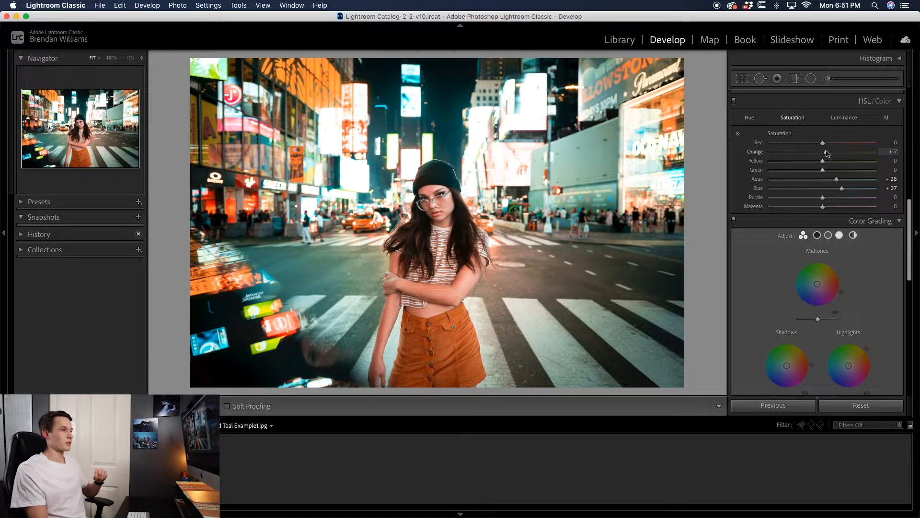
left_click_drag(822, 151, 827, 151)
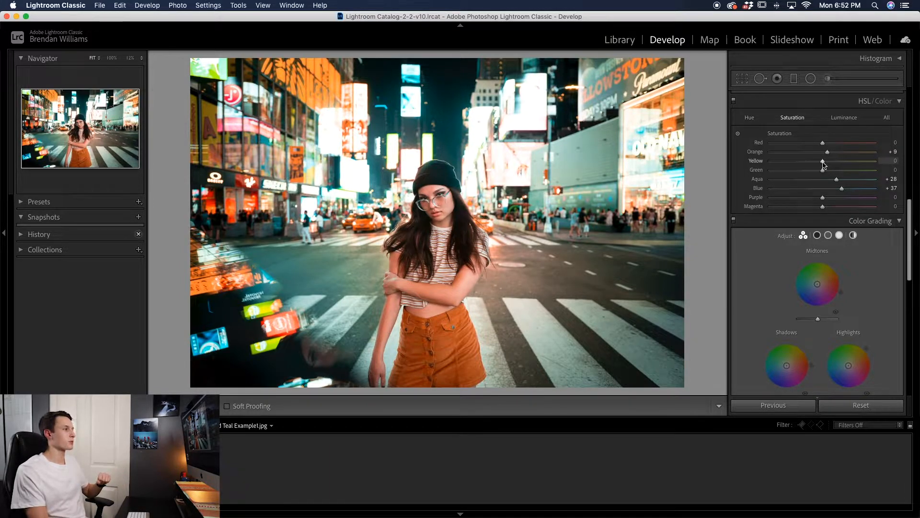
left_click_drag(822, 161, 817, 161)
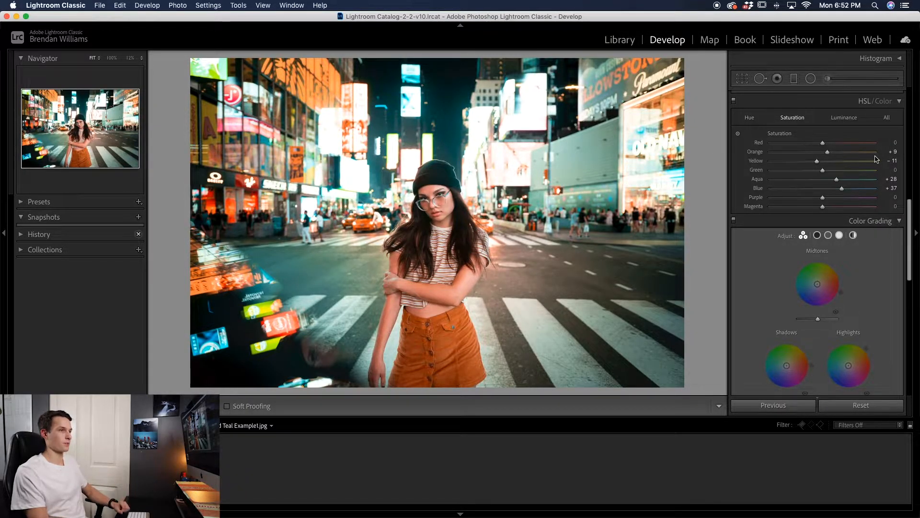
In the Luminance sliders, brighten blues to +16, aquas to +8 and oranges to +14.
left_click(843, 117)
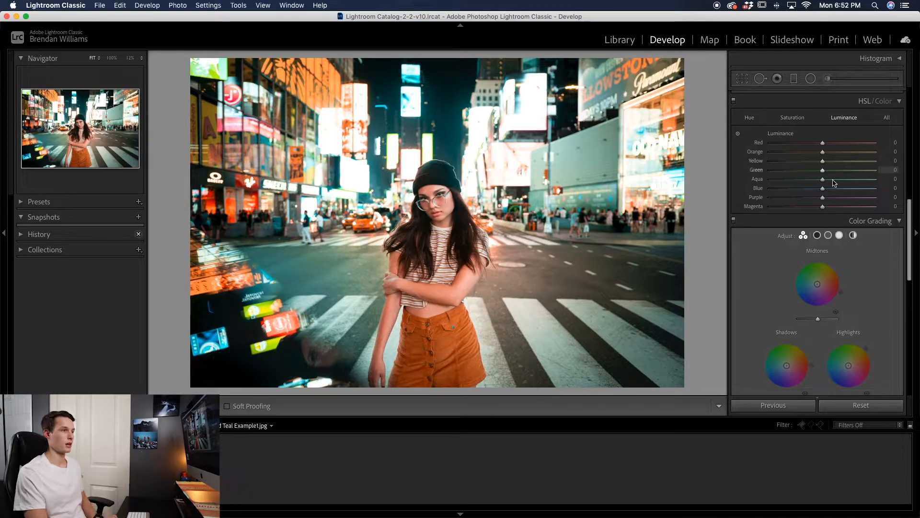
left_click_drag(822, 187, 838, 188)
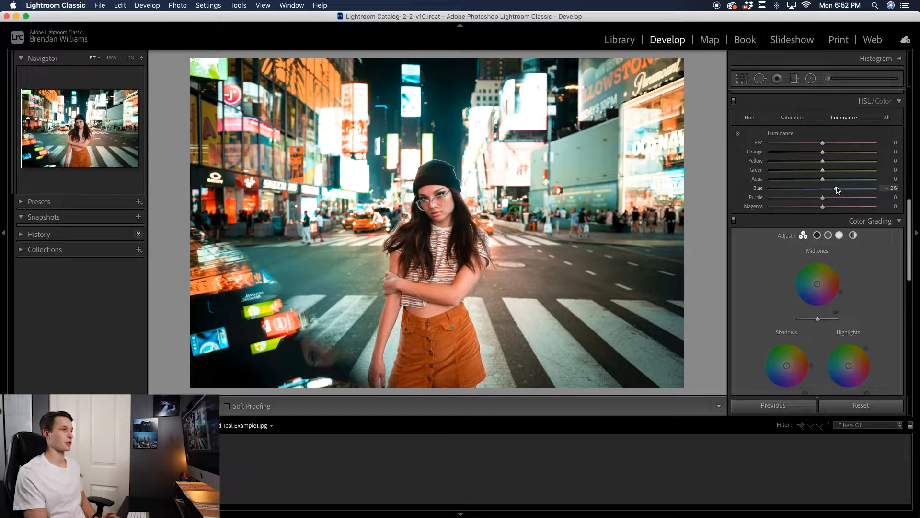
left_click_drag(836, 189, 804, 189)
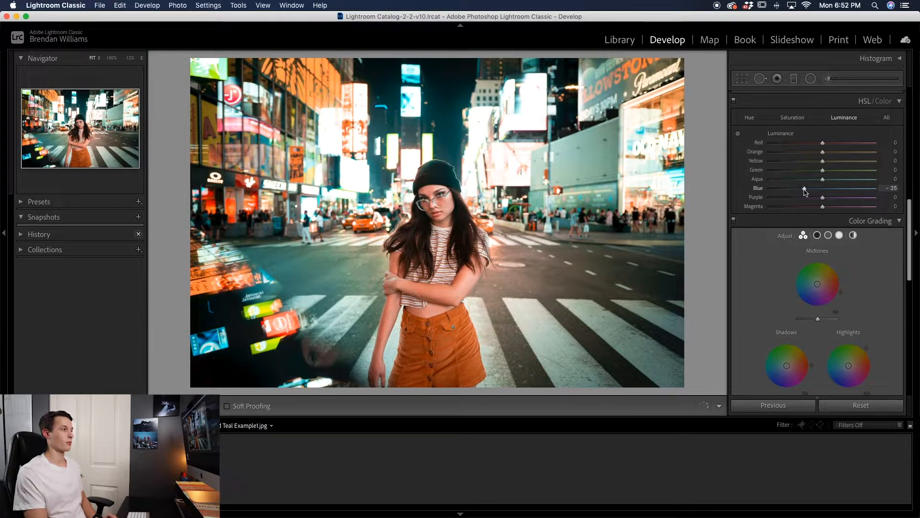
left_click_drag(804, 188, 829, 188)
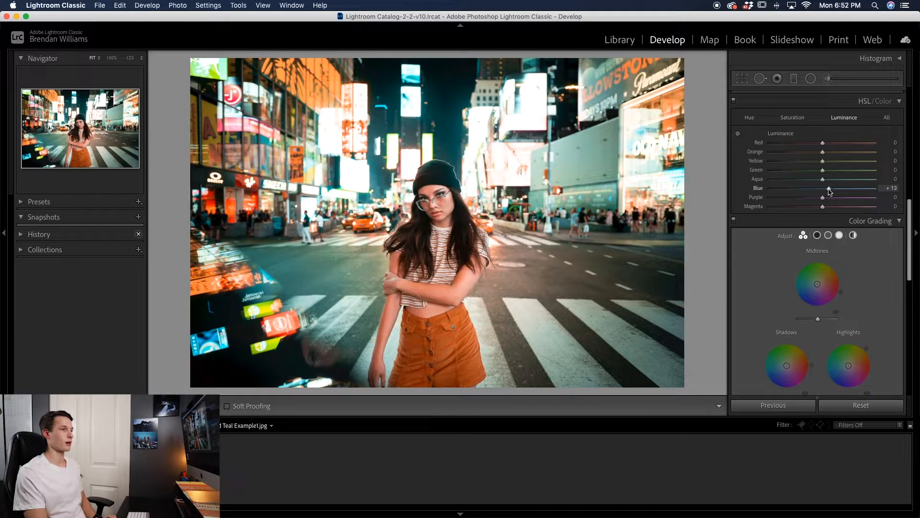
left_click_drag(823, 151, 826, 151)
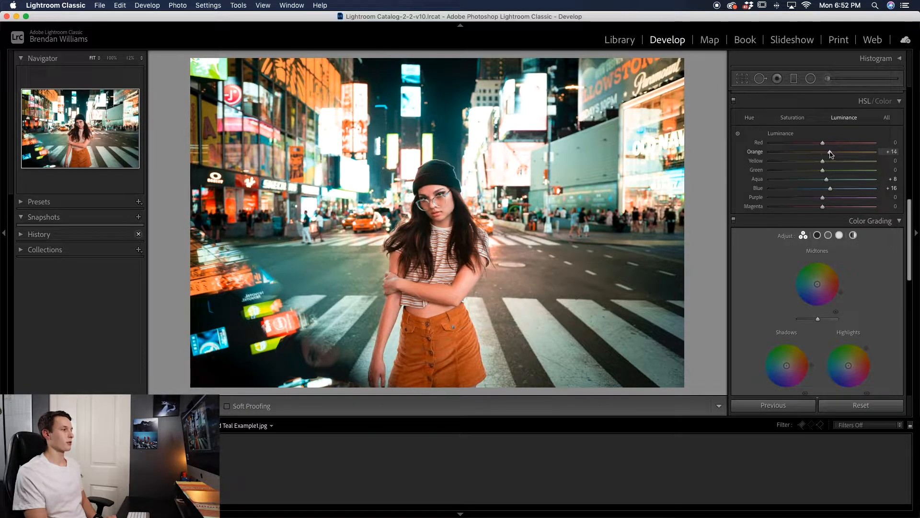
left_click_drag(821, 151, 827, 151)
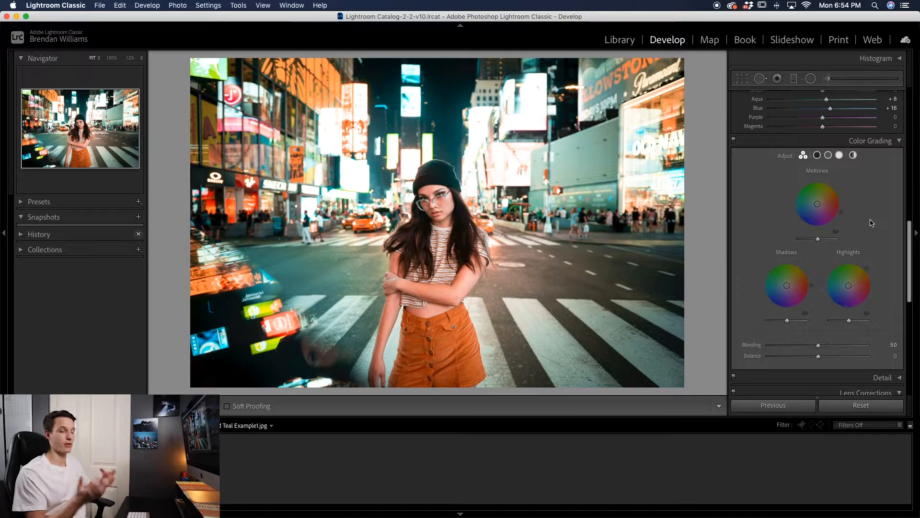
Tint the Midtones wheel warm orange at hue 39, saturation 50.
left_click(818, 205)
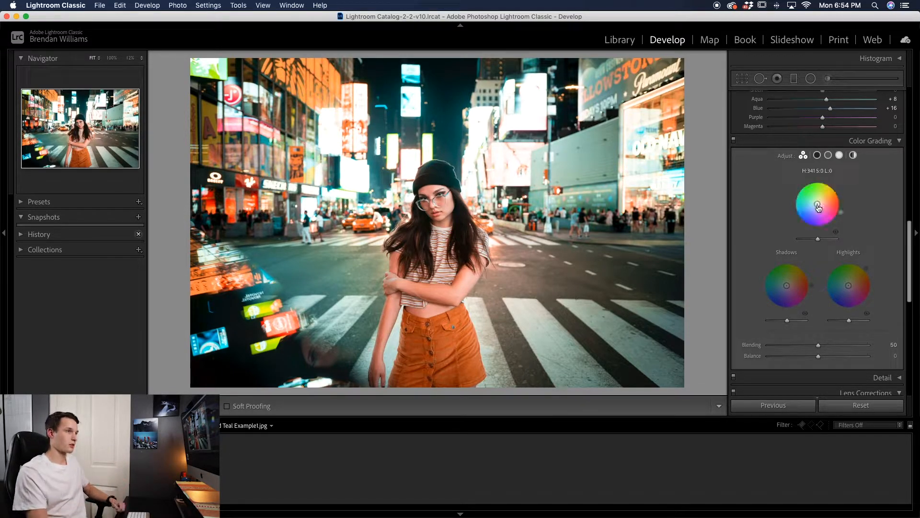
left_click_drag(816, 199, 837, 201)
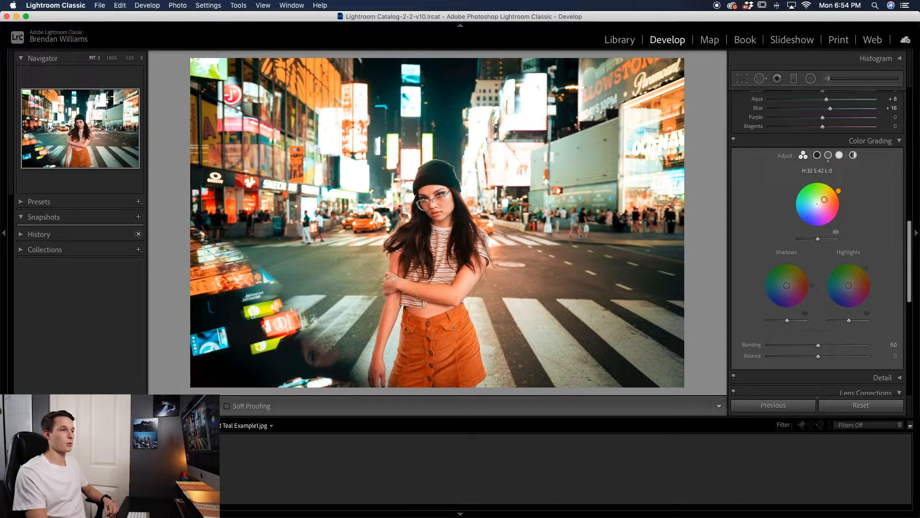
left_click_drag(838, 190, 839, 189)
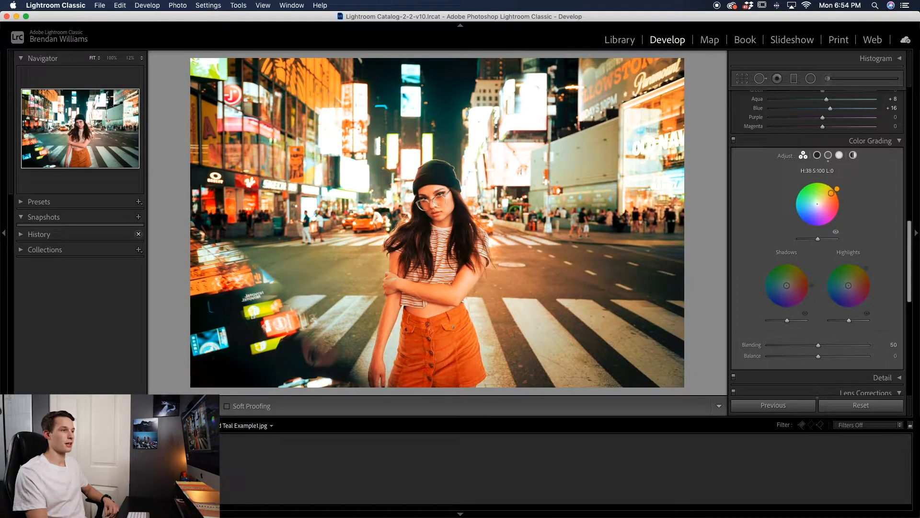
left_click_drag(837, 189, 833, 194)
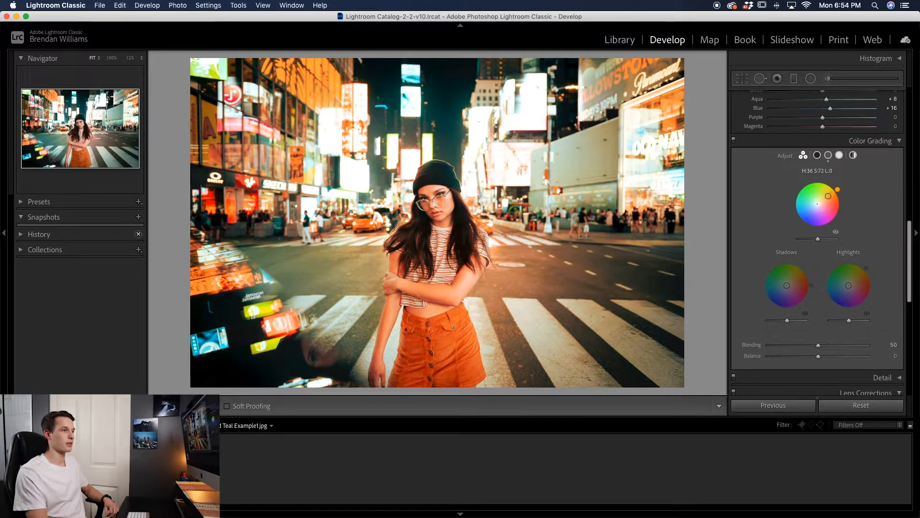
left_click_drag(836, 190, 819, 200)
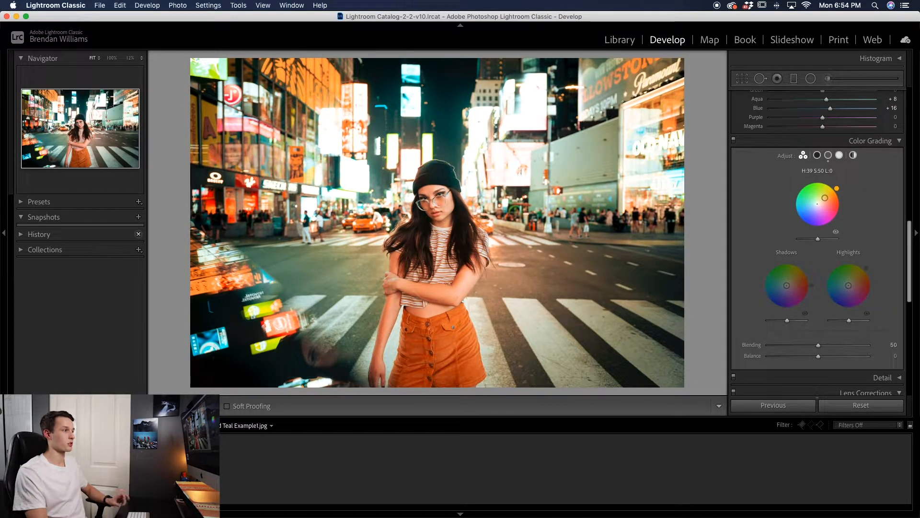
left_click_drag(822, 199, 825, 201)
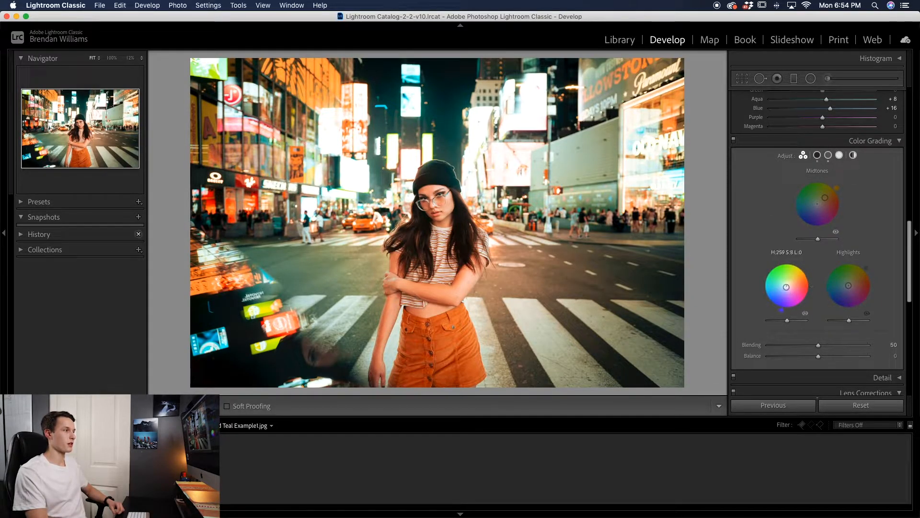
Tint the Shadows wheel toward teal-blue.
left_click_drag(786, 286, 779, 283)
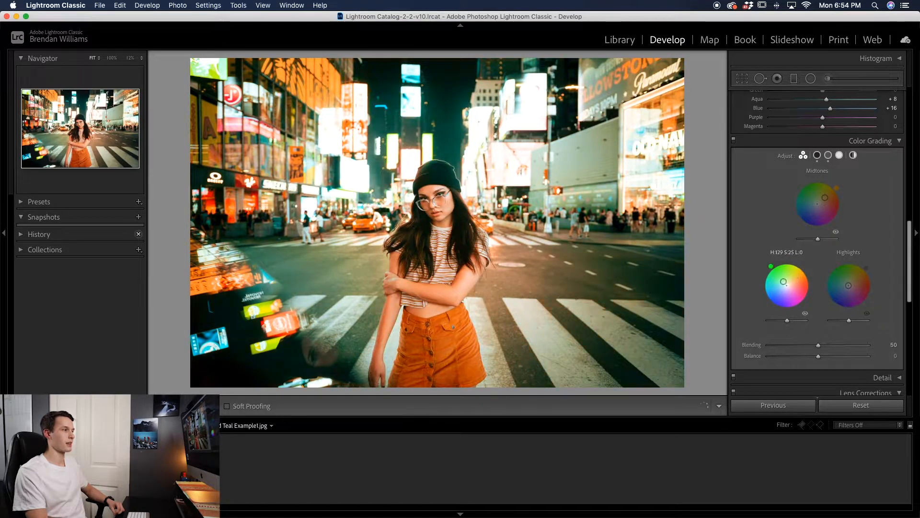
left_click_drag(795, 278, 779, 286)
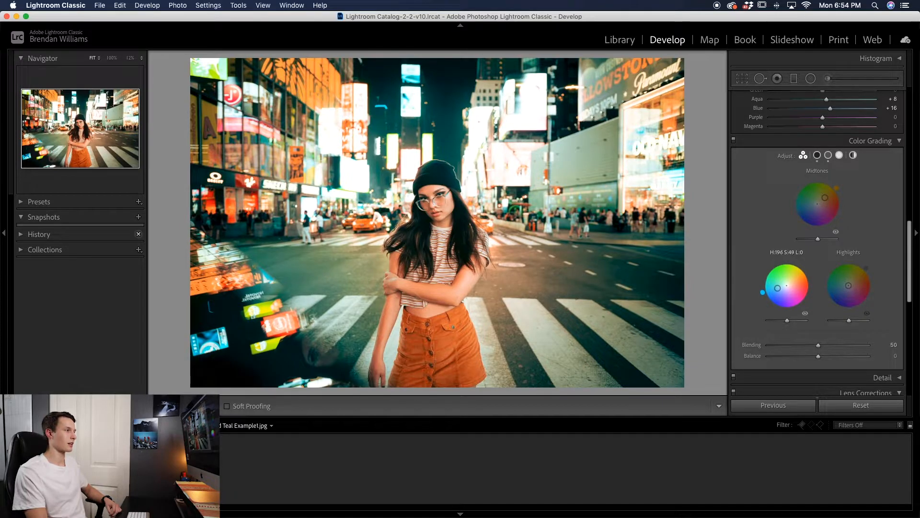
left_click_drag(778, 287, 778, 288)
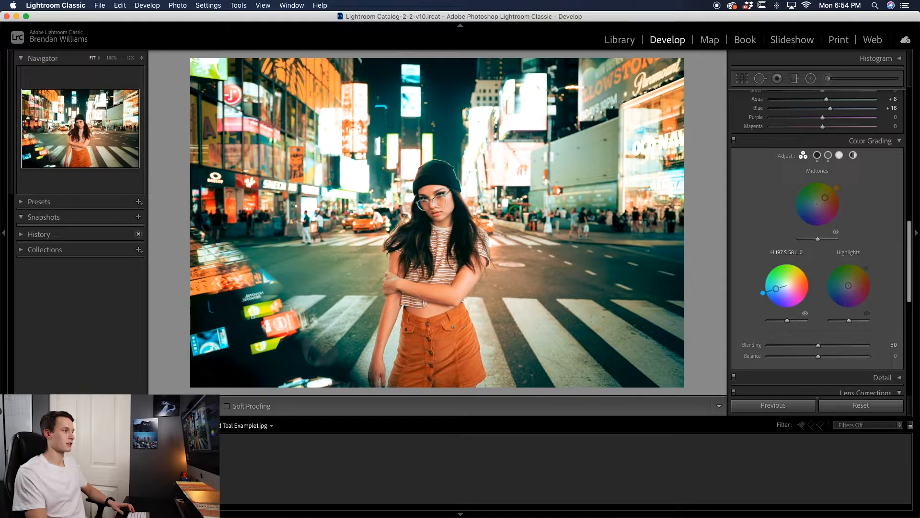
left_click_drag(786, 287, 779, 287)
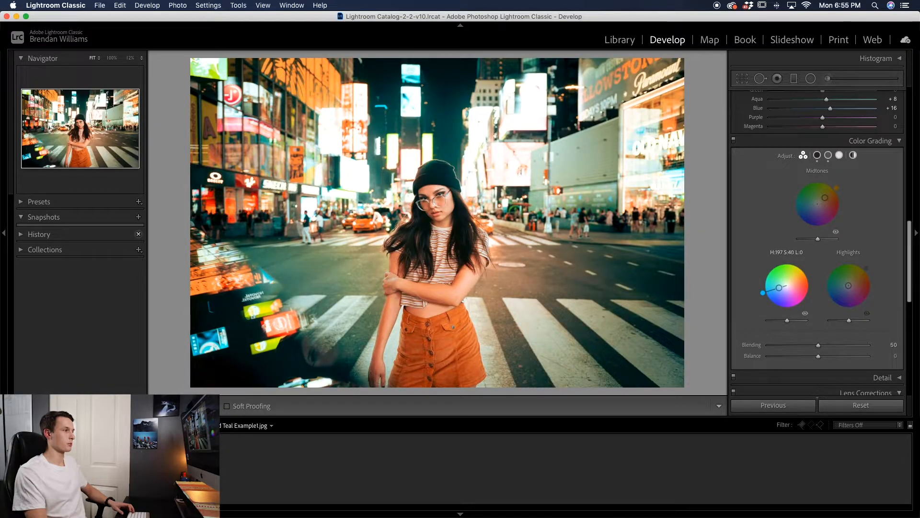
Give the Highlights wheel a subtle warm orange-yellow tint at low saturation.
left_click_drag(779, 286, 793, 287)
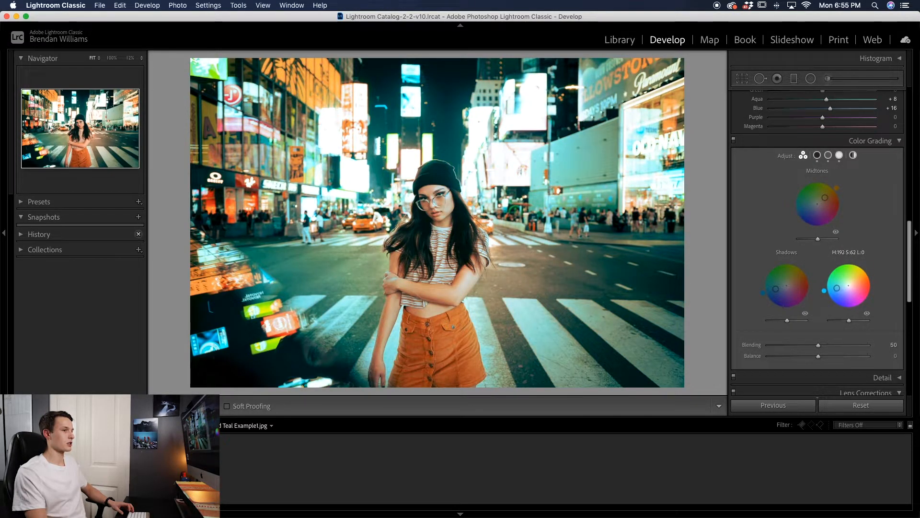
left_click_drag(774, 289, 817, 288)
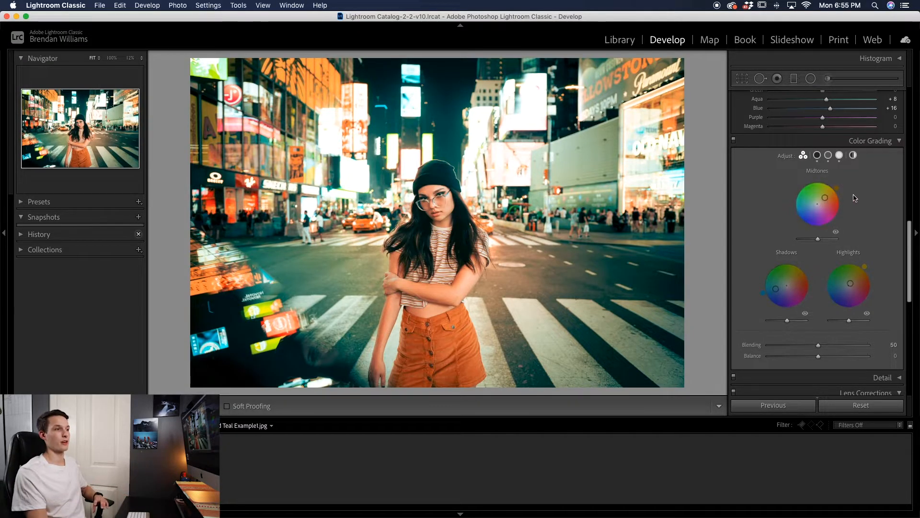
left_click_drag(788, 287, 776, 288)
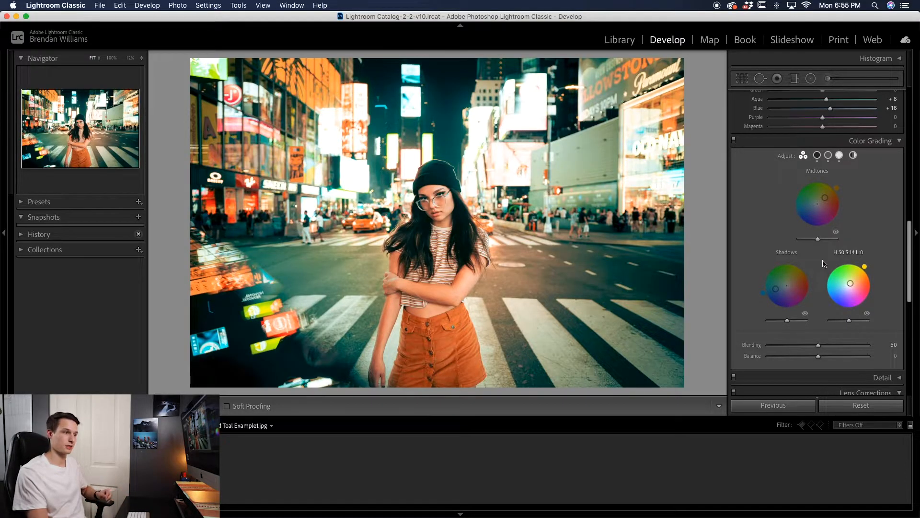
Lower the colour grade Blending to 31.
left_click_drag(833, 345, 818, 345)
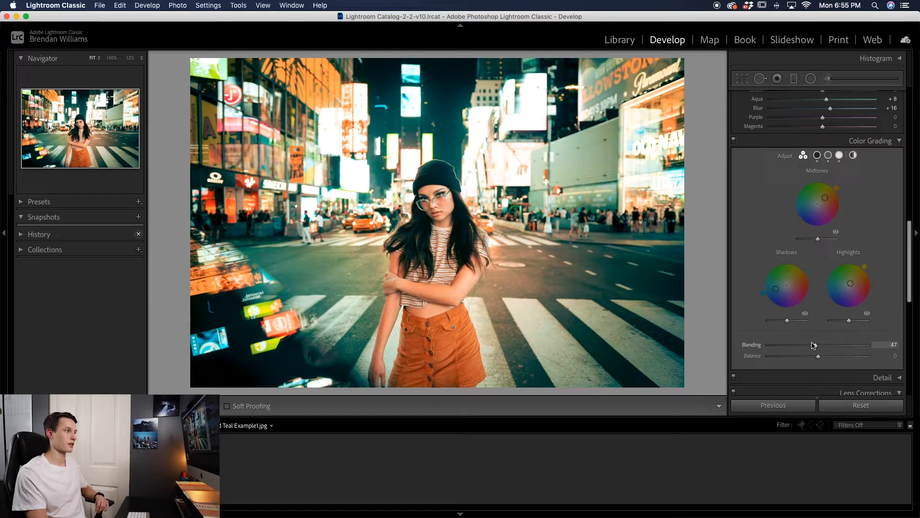
left_click_drag(821, 344, 865, 344)
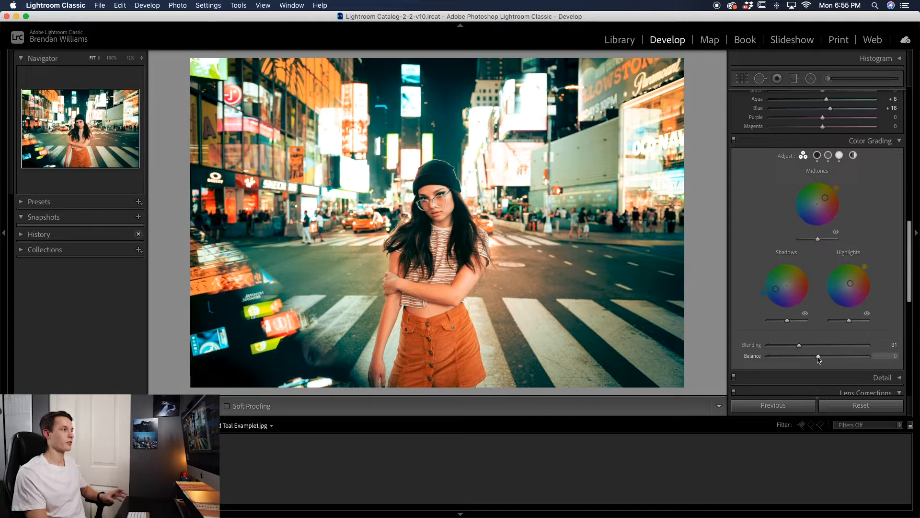
Test the Balance slider and settle it slightly toward the shadows at −8.
left_click_drag(818, 355, 860, 355)
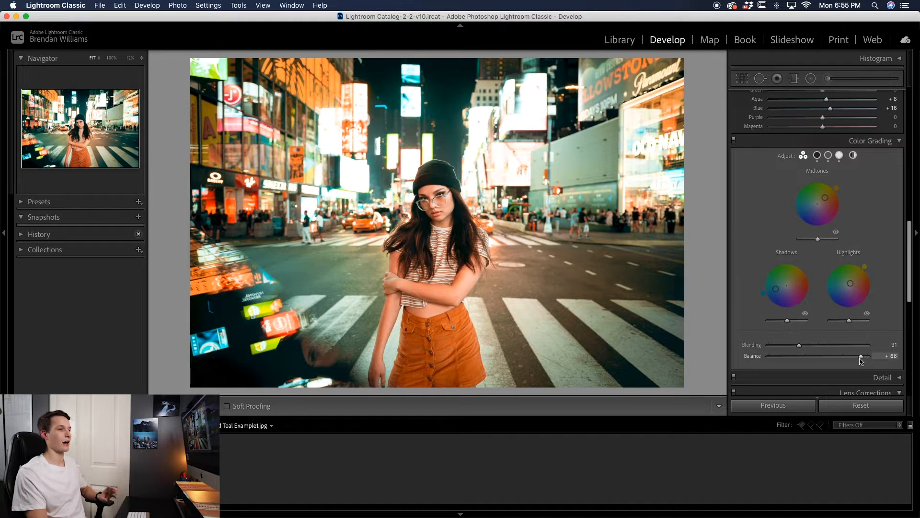
left_click_drag(859, 355, 854, 356)
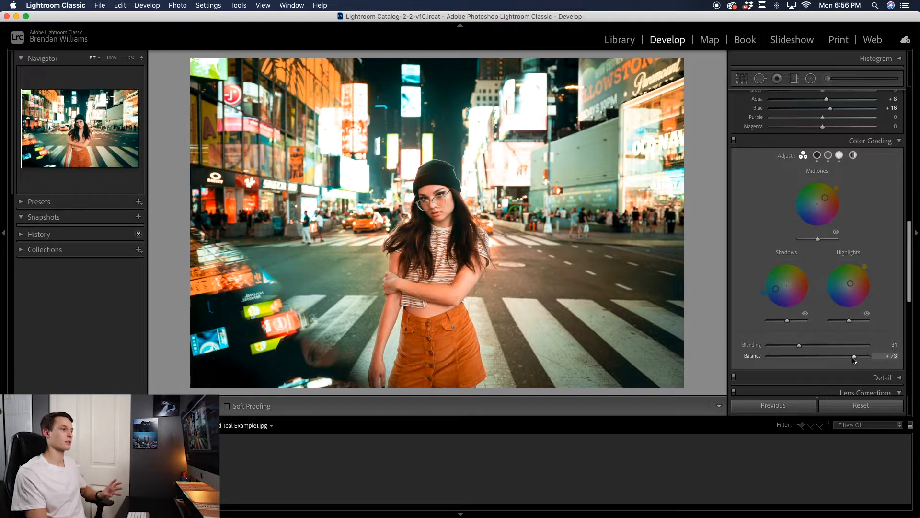
left_click_drag(853, 357, 817, 357)
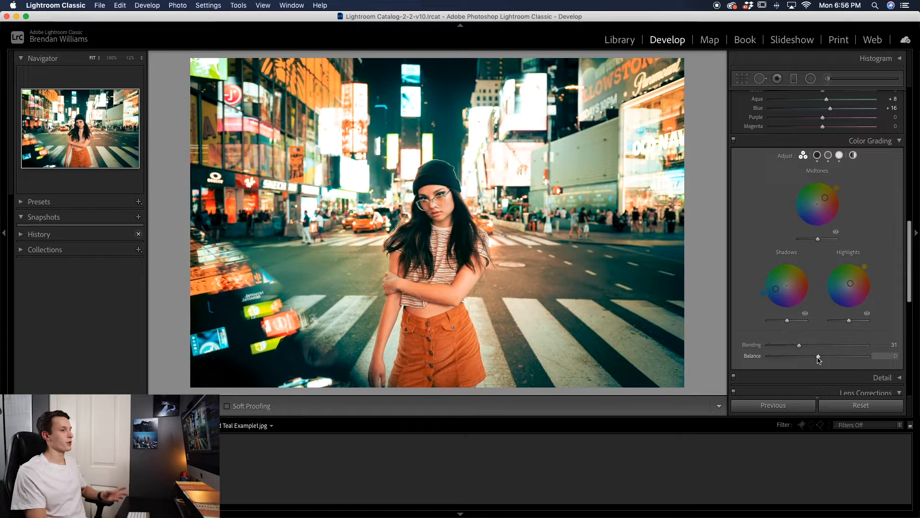
left_click_drag(818, 356, 814, 356)
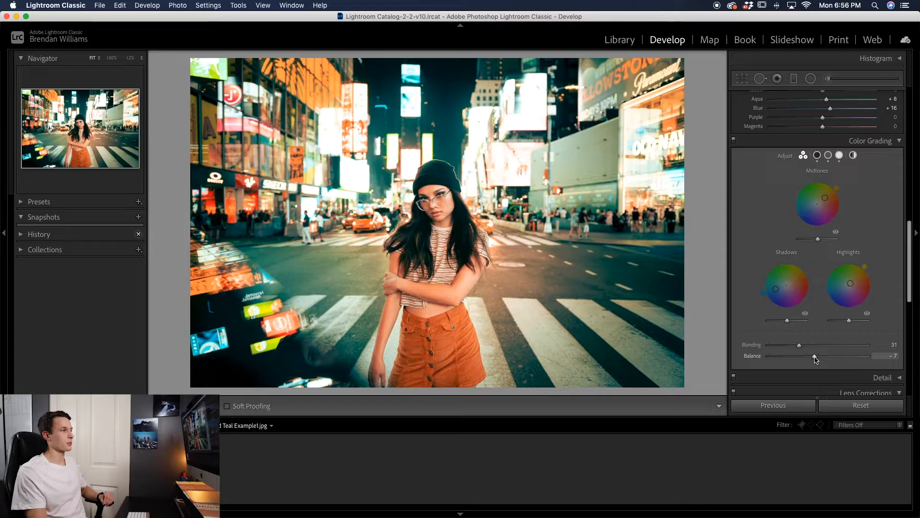
left_click_drag(815, 355, 814, 356)
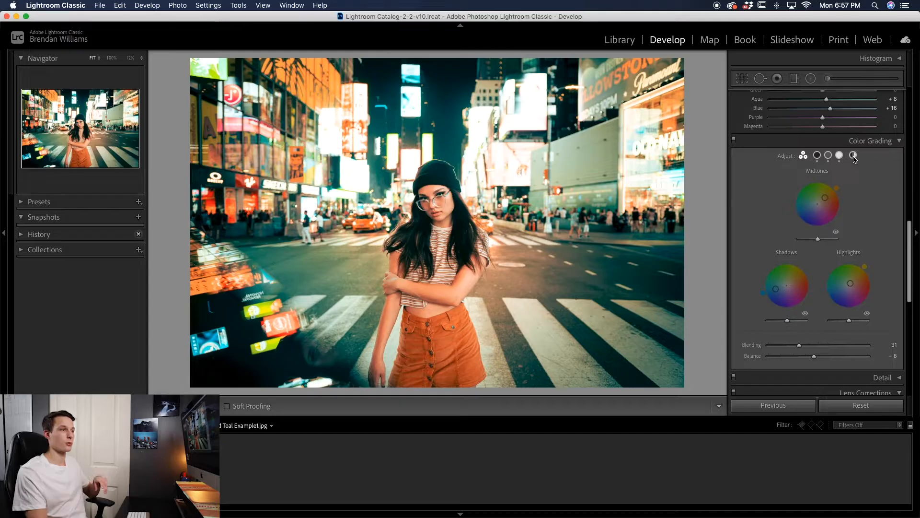
Trial strong orange and blue global tints on the Global wheel, then clear the tint.
left_click(853, 156)
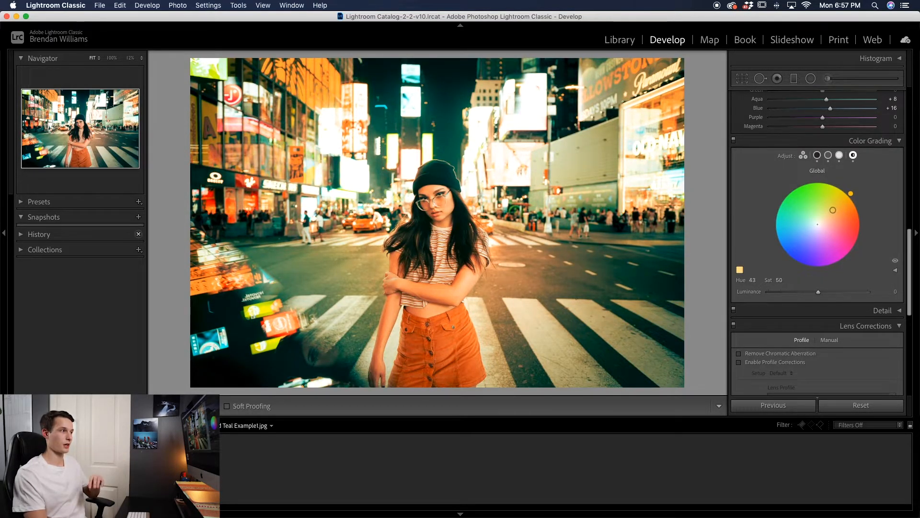
left_click_drag(832, 210, 831, 205)
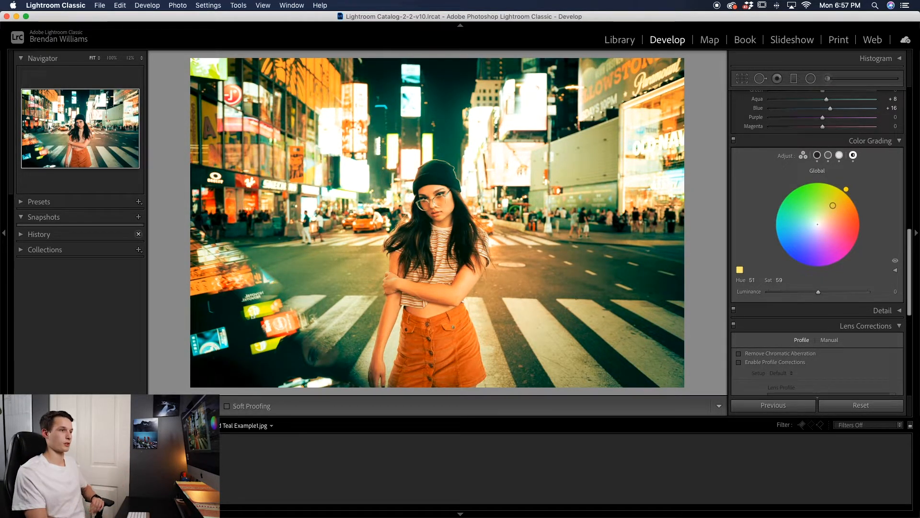
left_click_drag(831, 205, 837, 206)
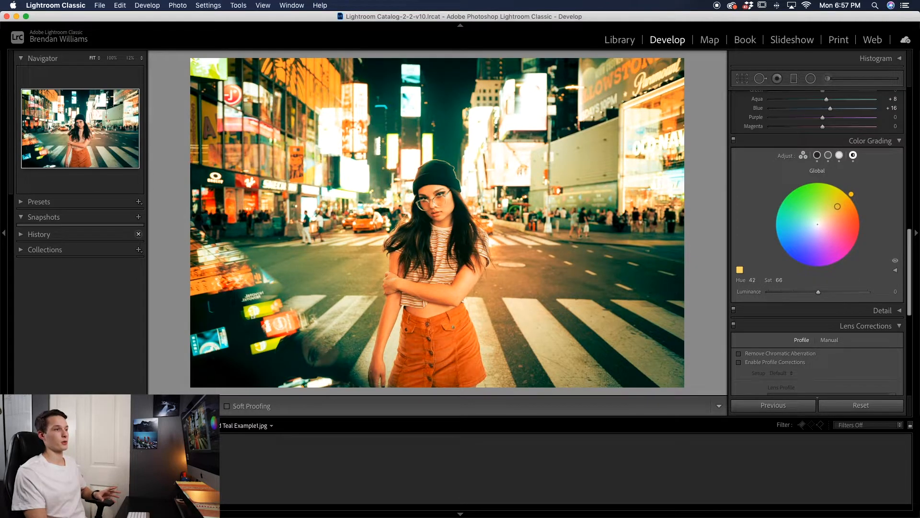
left_click_drag(838, 206, 777, 234)
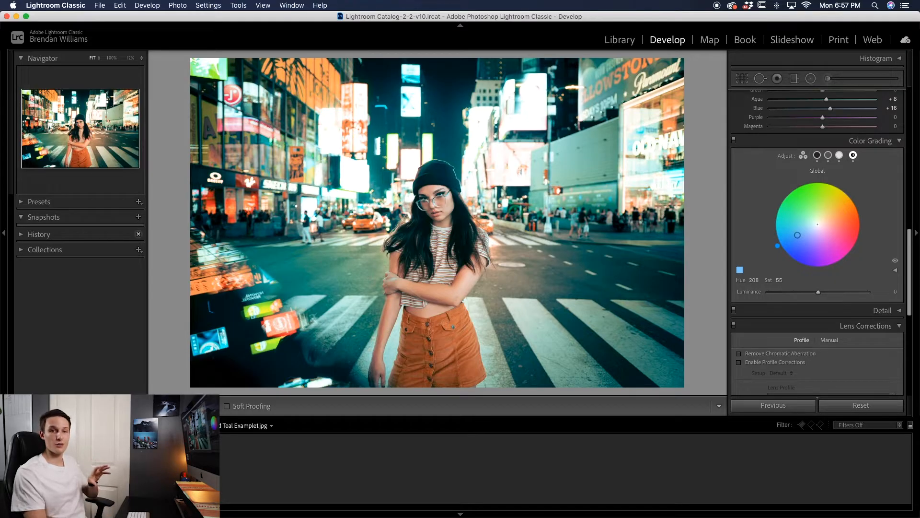
left_click_drag(797, 235, 816, 225)
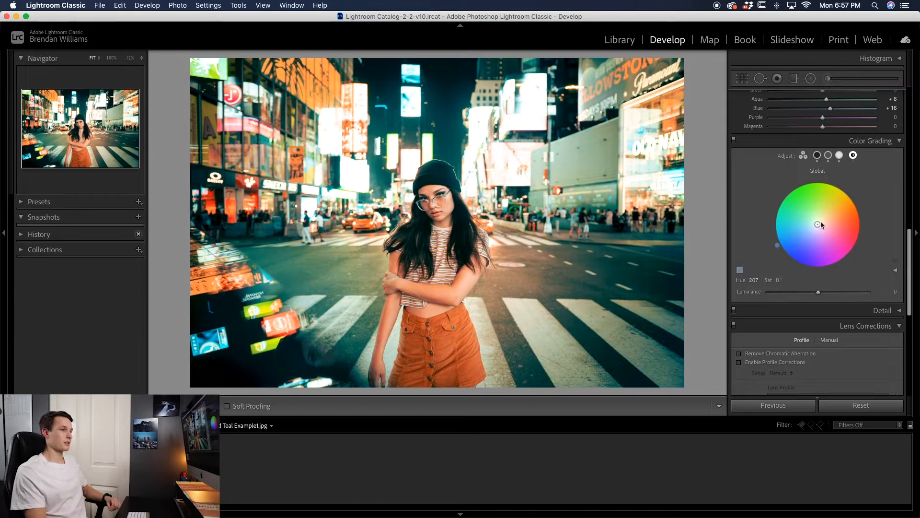
Settle the global tint on a very faint warm hue 44 at saturation 9.
left_click_drag(815, 224, 844, 187)
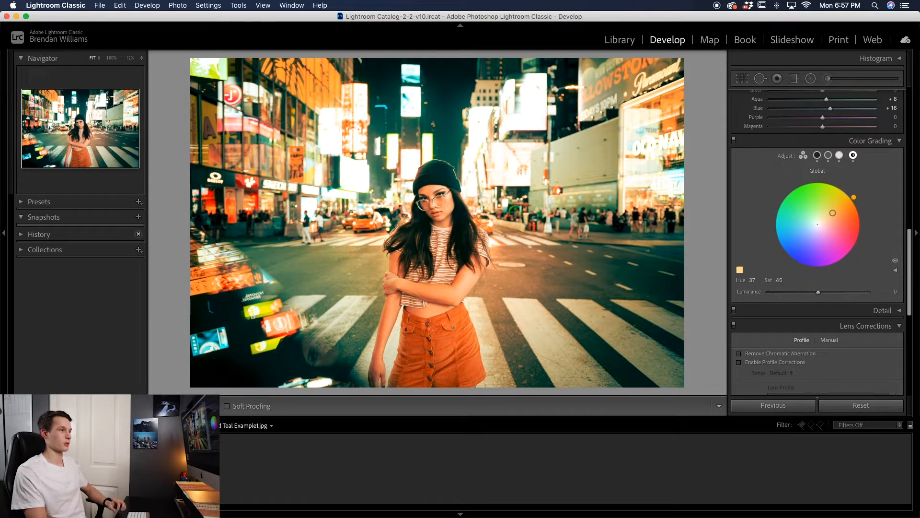
left_click_drag(831, 213, 827, 213)
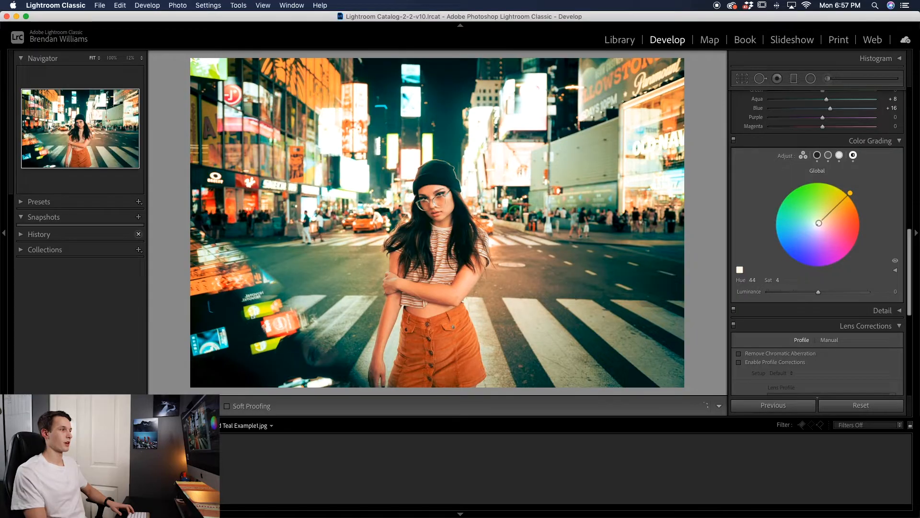
left_click_drag(850, 192, 821, 221)
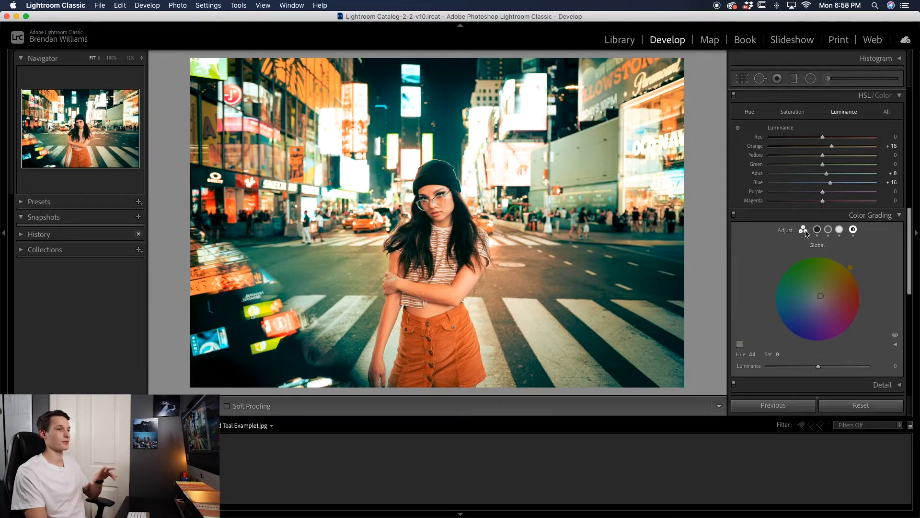
Switch Color Grading back to the 3-Way shadows, midtones and highlights view.
left_click(803, 229)
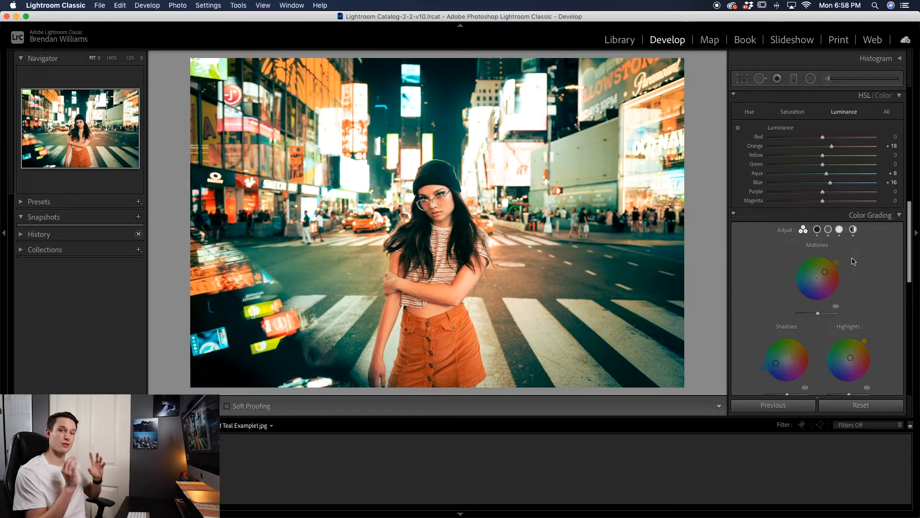